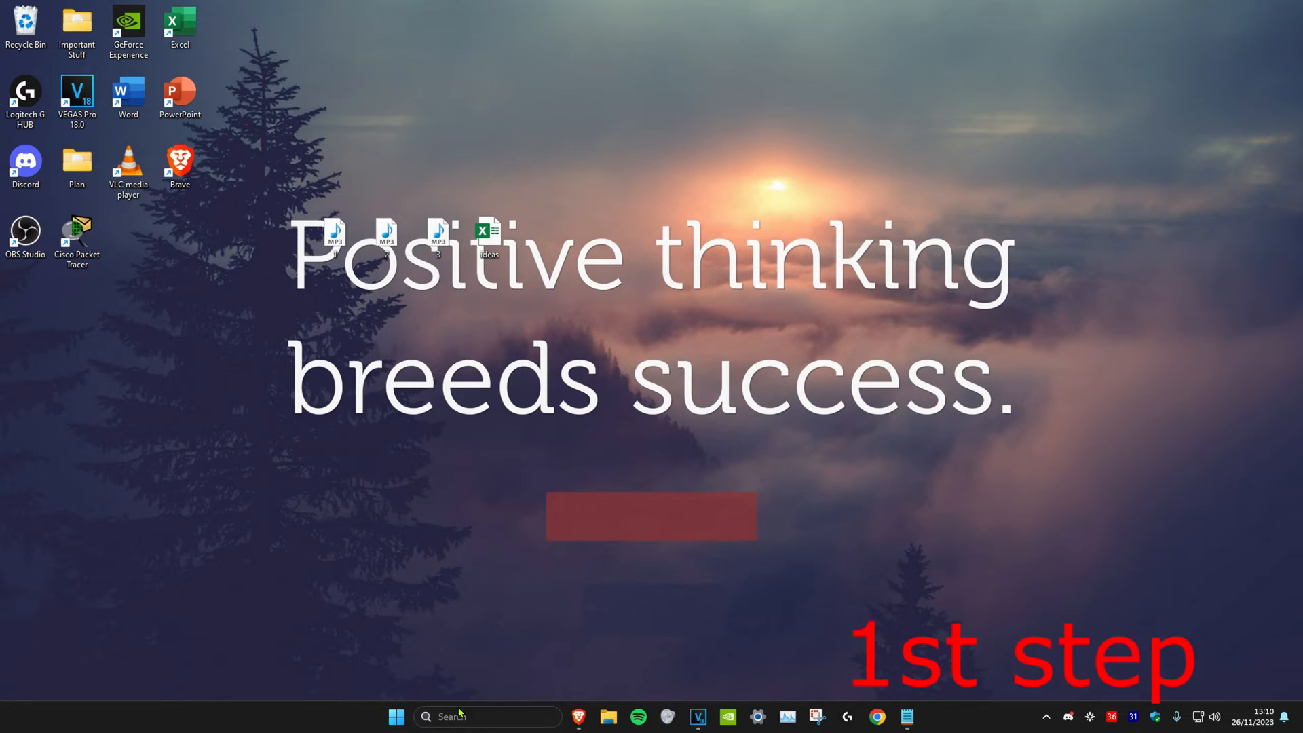
Open Task Manager's Details tab and bring up actions for a RuntimeBroker.exe process
{"action": "type", "text": "task Manager"}
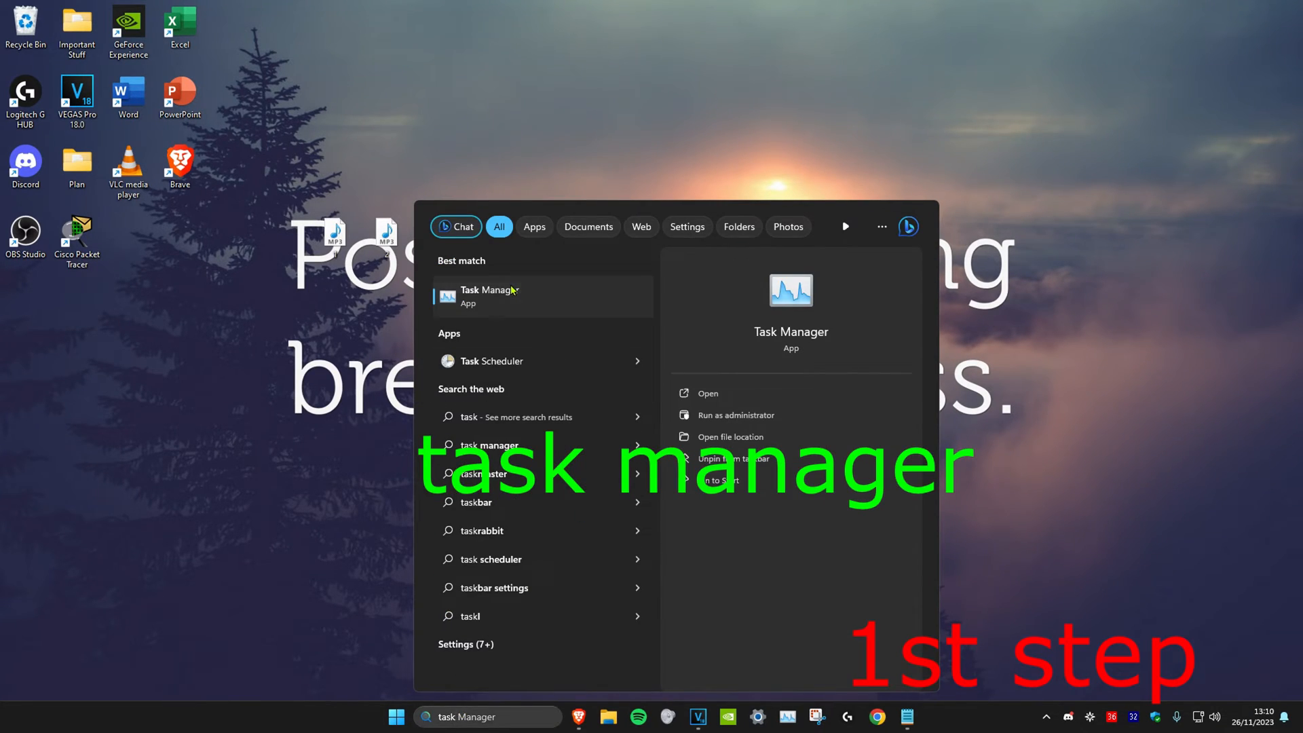
{"action": "left_click", "coordinate": [490, 296]}
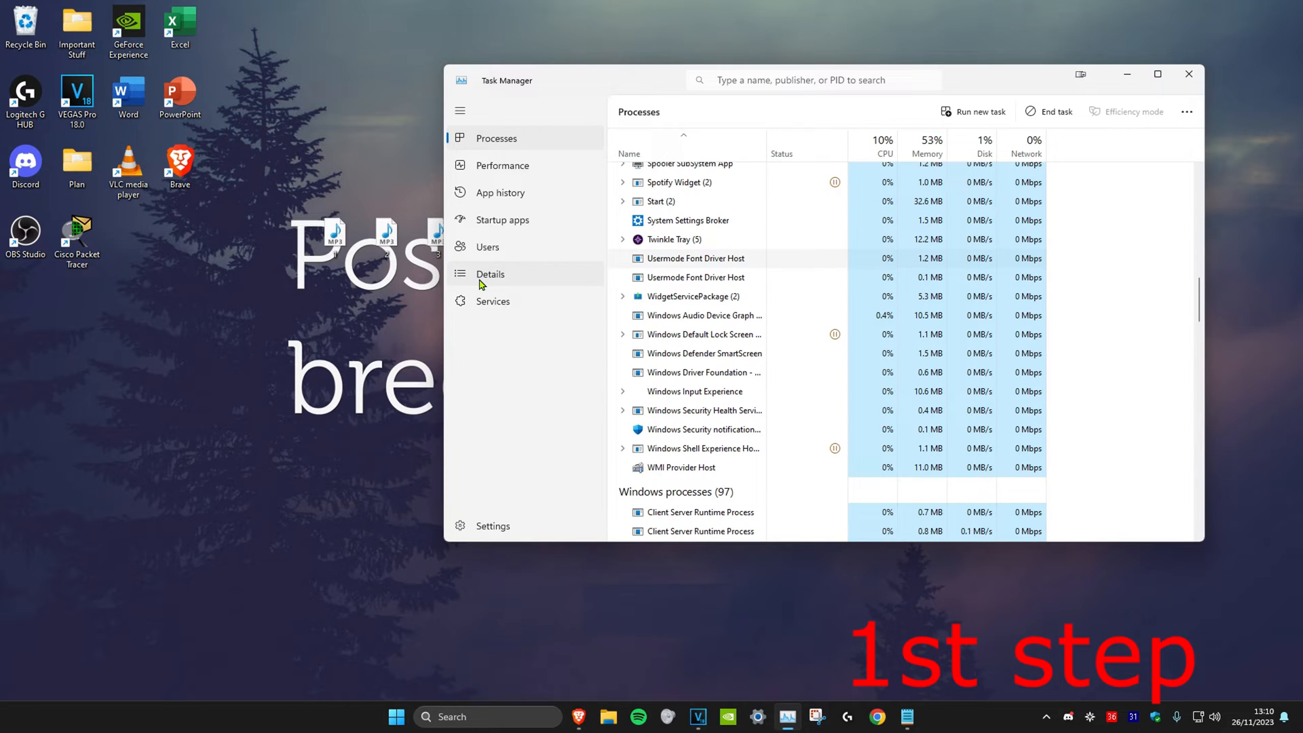
{"action": "left_click", "coordinate": [490, 273]}
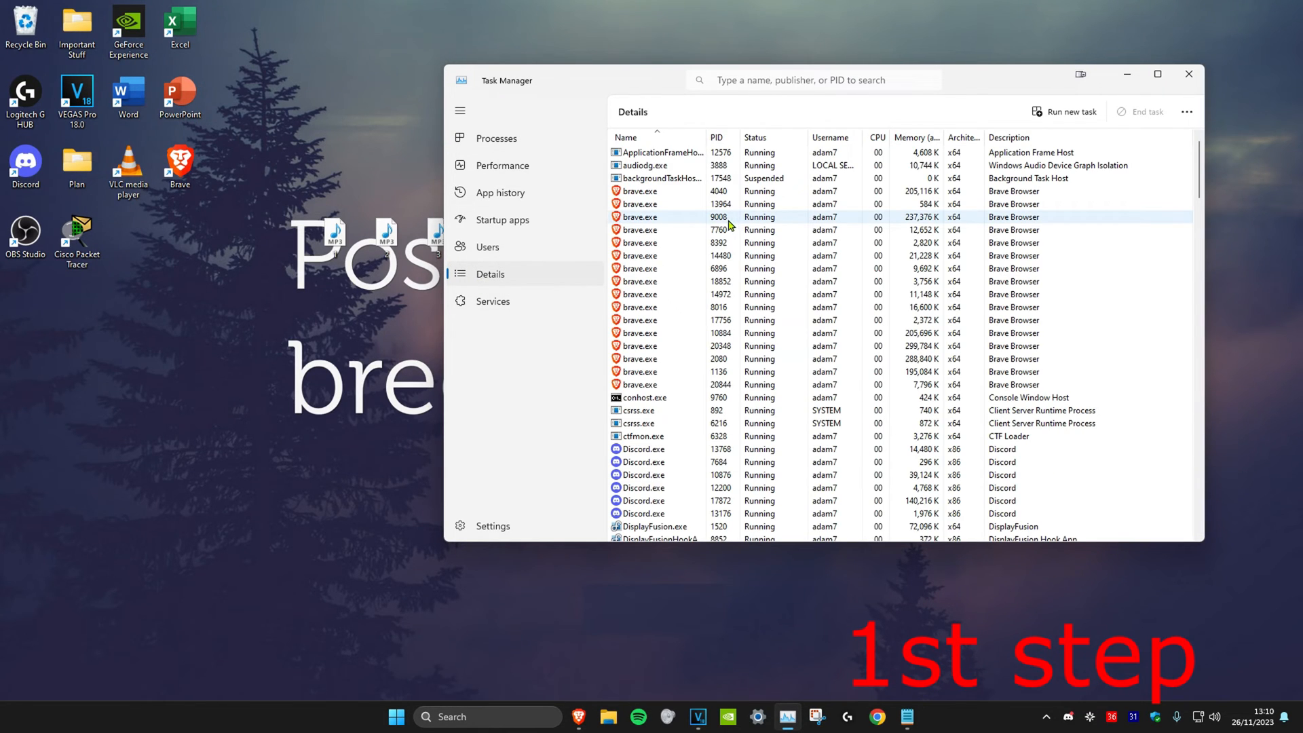
{"action": "scroll", "scroll_direction": "down", "scroll_amount": 3}
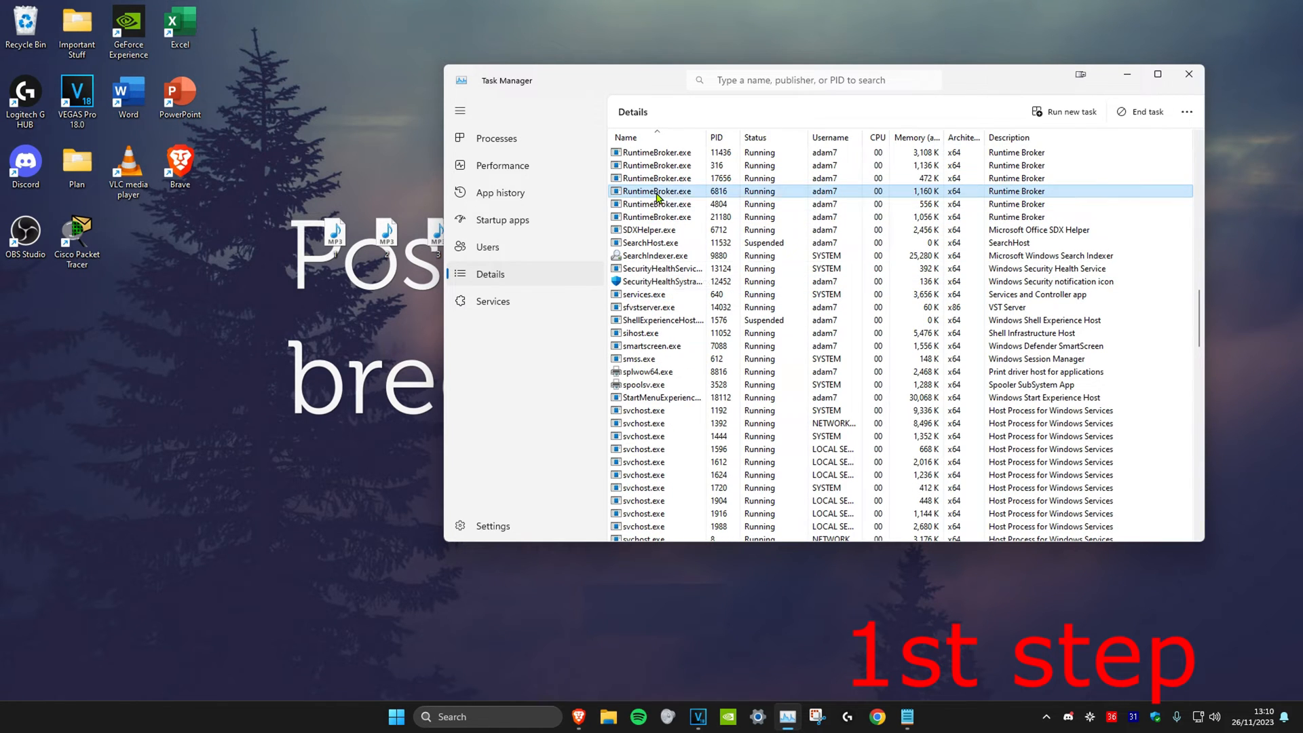
{"action": "right_click", "coordinate": [659, 191]}
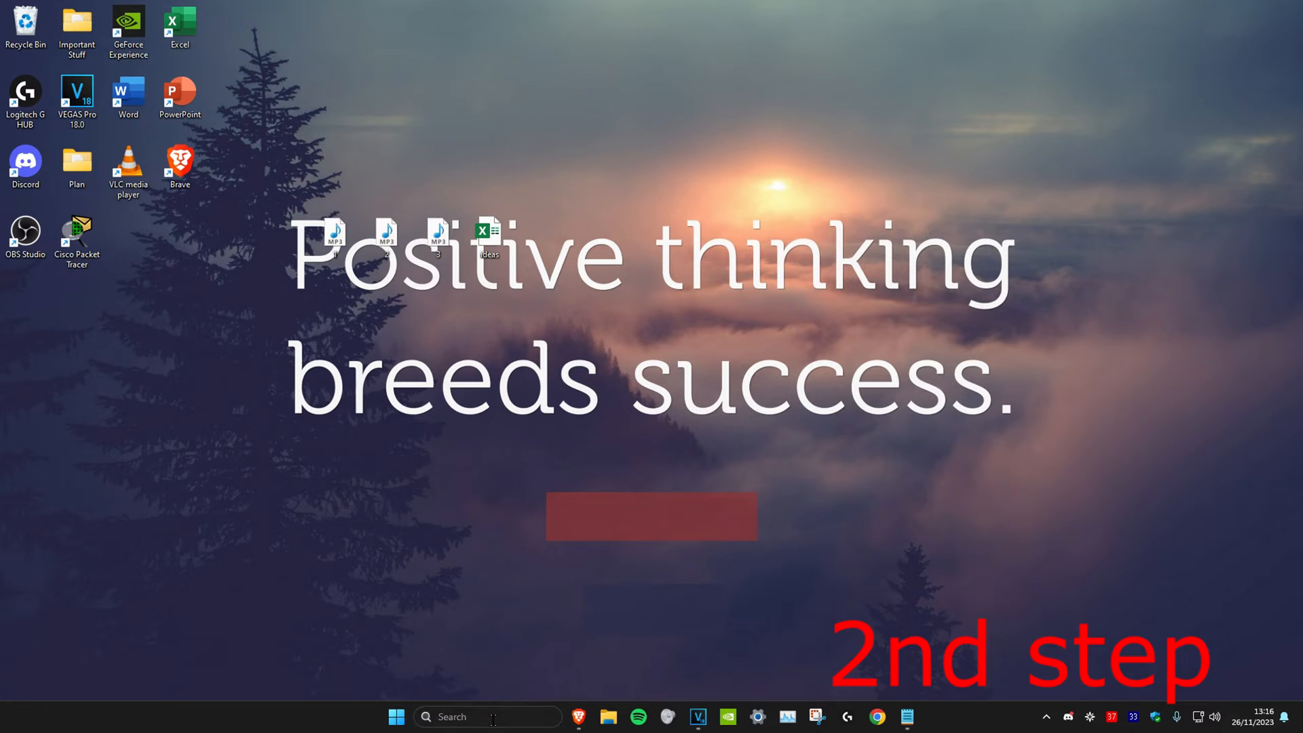
Launch the Services app and scroll through the service list
{"action": "type", "text": "services"}
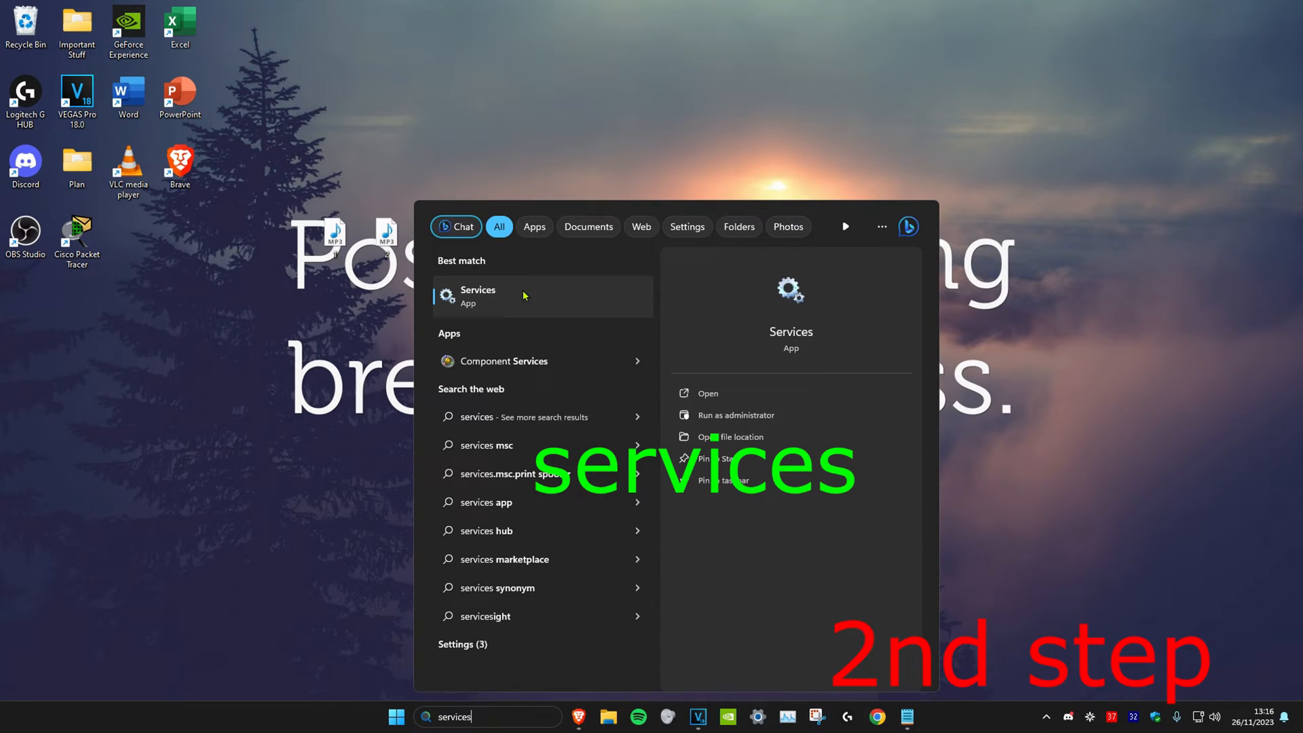
{"action": "left_click", "coordinate": [478, 296]}
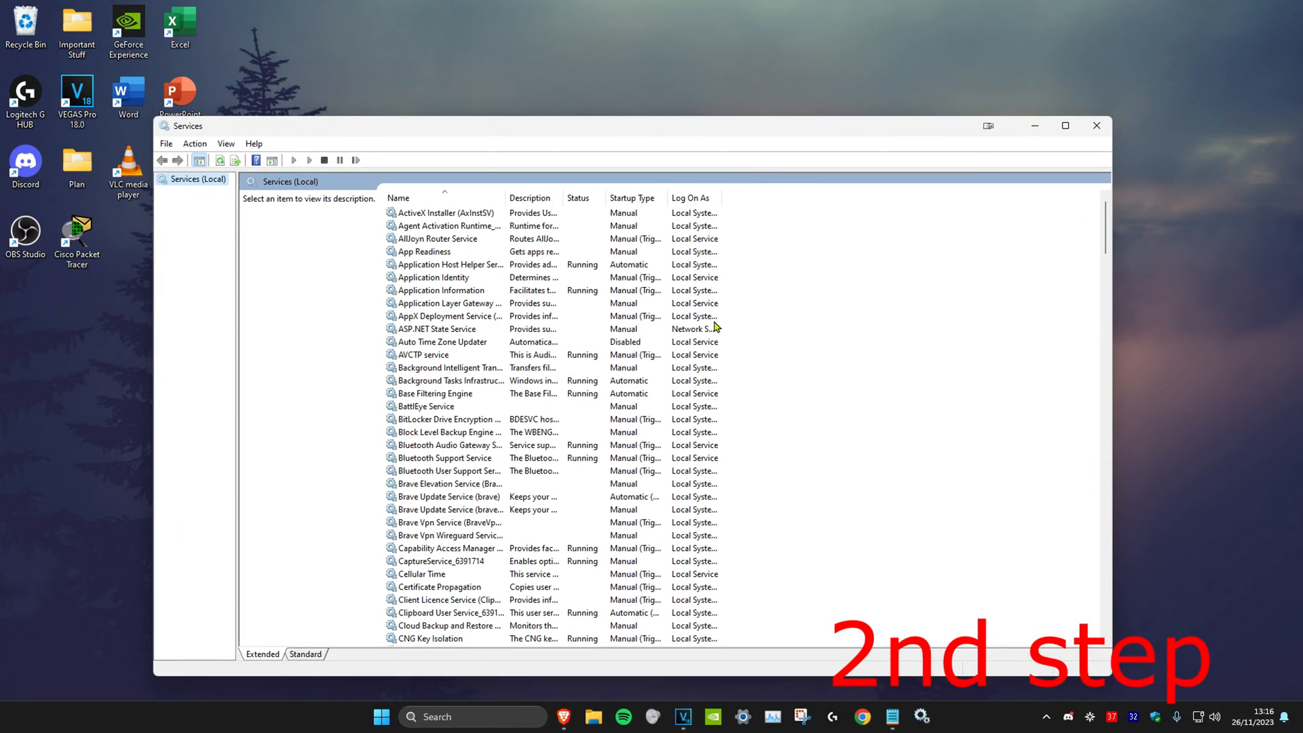
{"action": "left_click", "coordinate": [444, 213]}
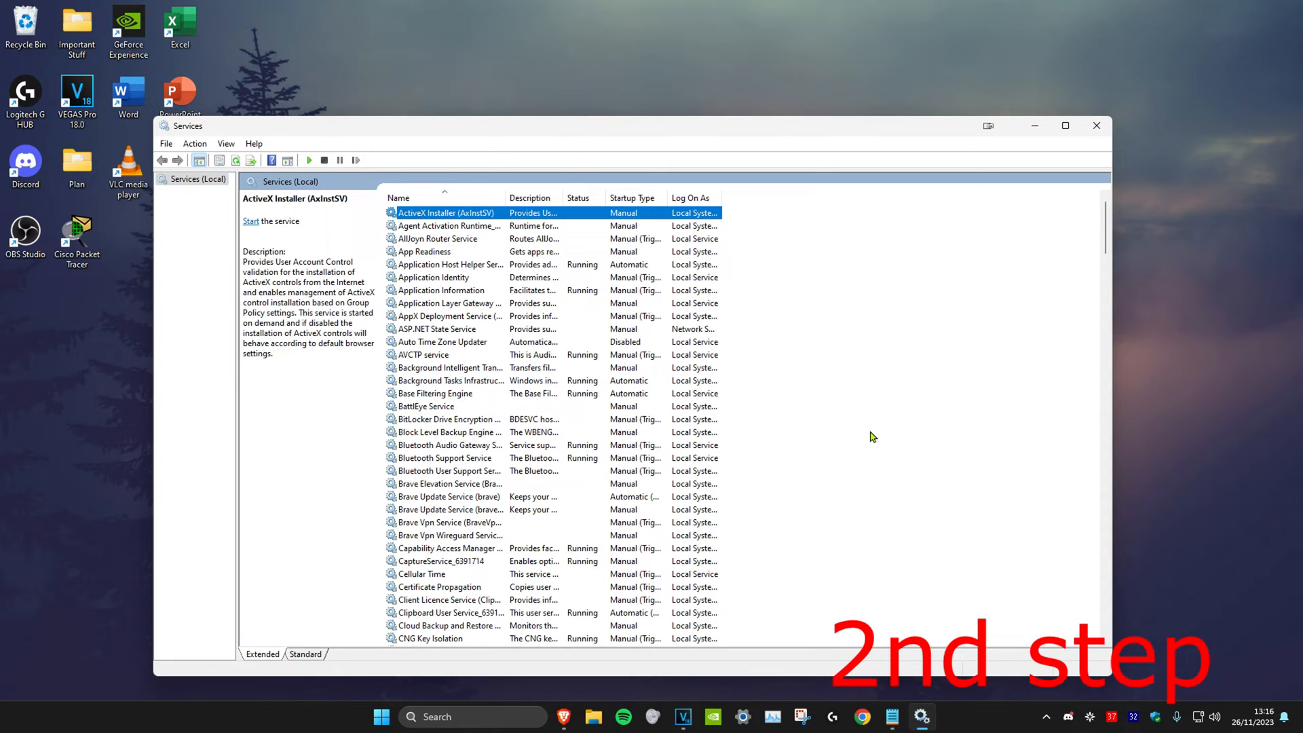
{"action": "scroll", "scroll_direction": "down", "scroll_amount": 3}
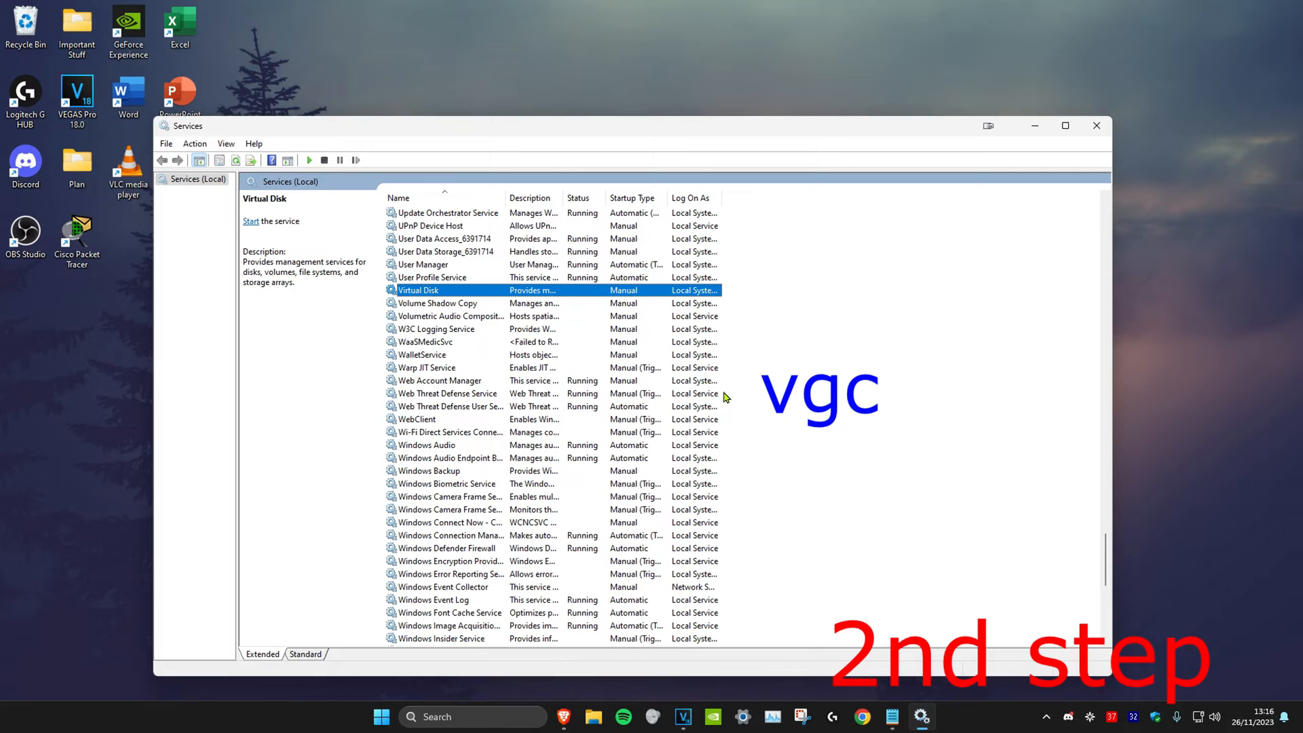
{"action": "mouse_move", "coordinate": [862, 429]}
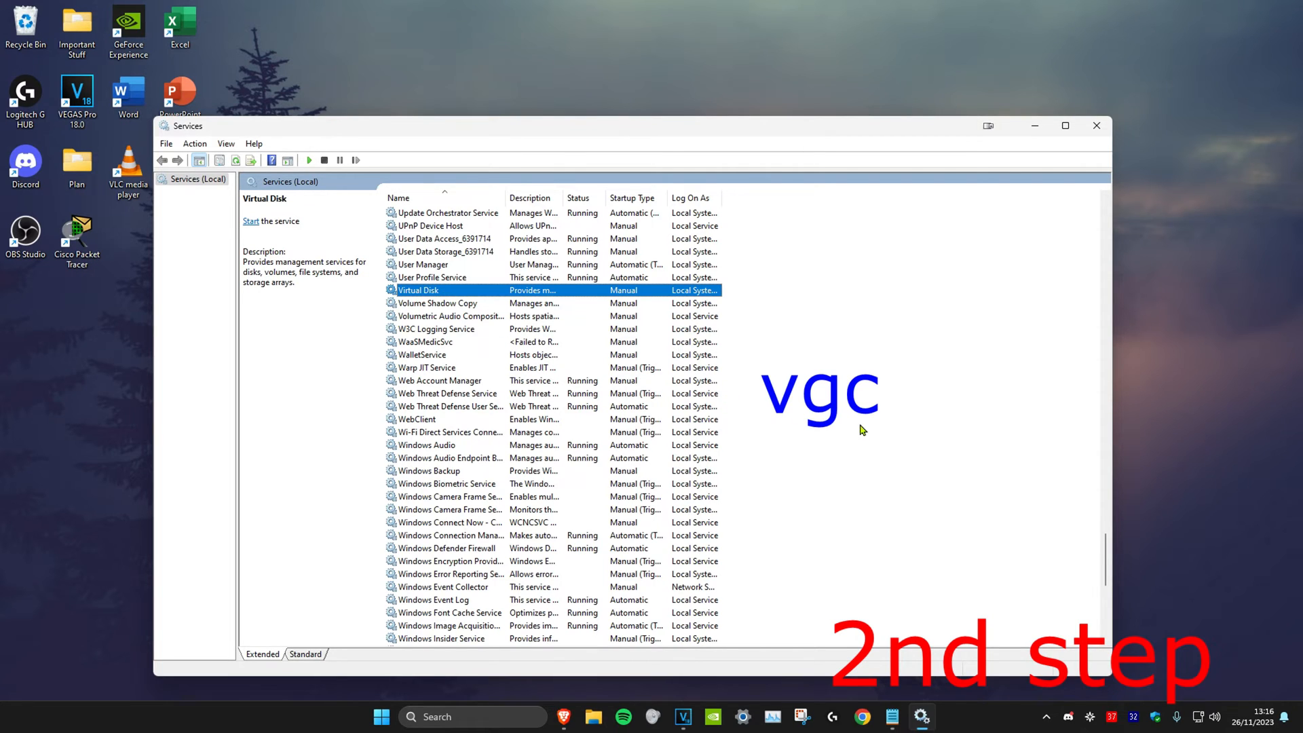
Set Volume Shadow Copy's startup type to Automatic and apply it
{"action": "left_click", "coordinate": [437, 303]}
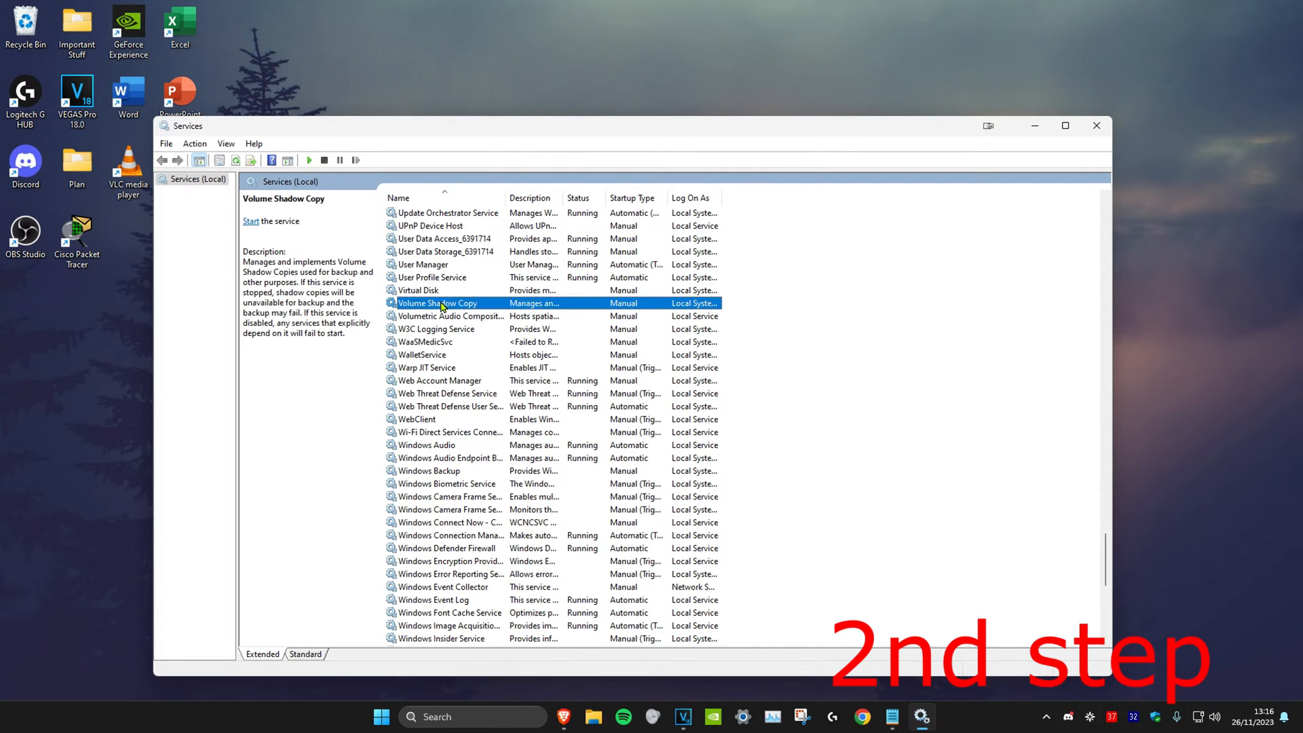
{"action": "double_click", "coordinate": [437, 303]}
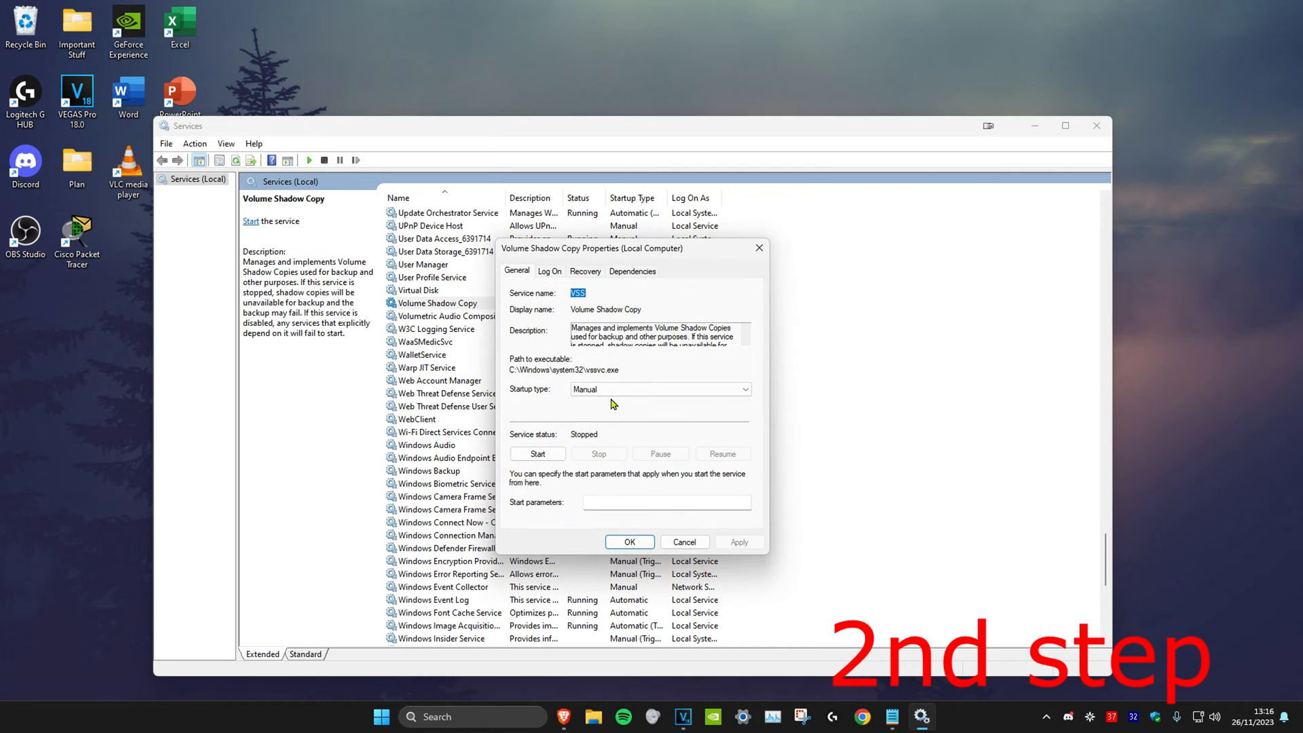
{"action": "left_click", "coordinate": [660, 389]}
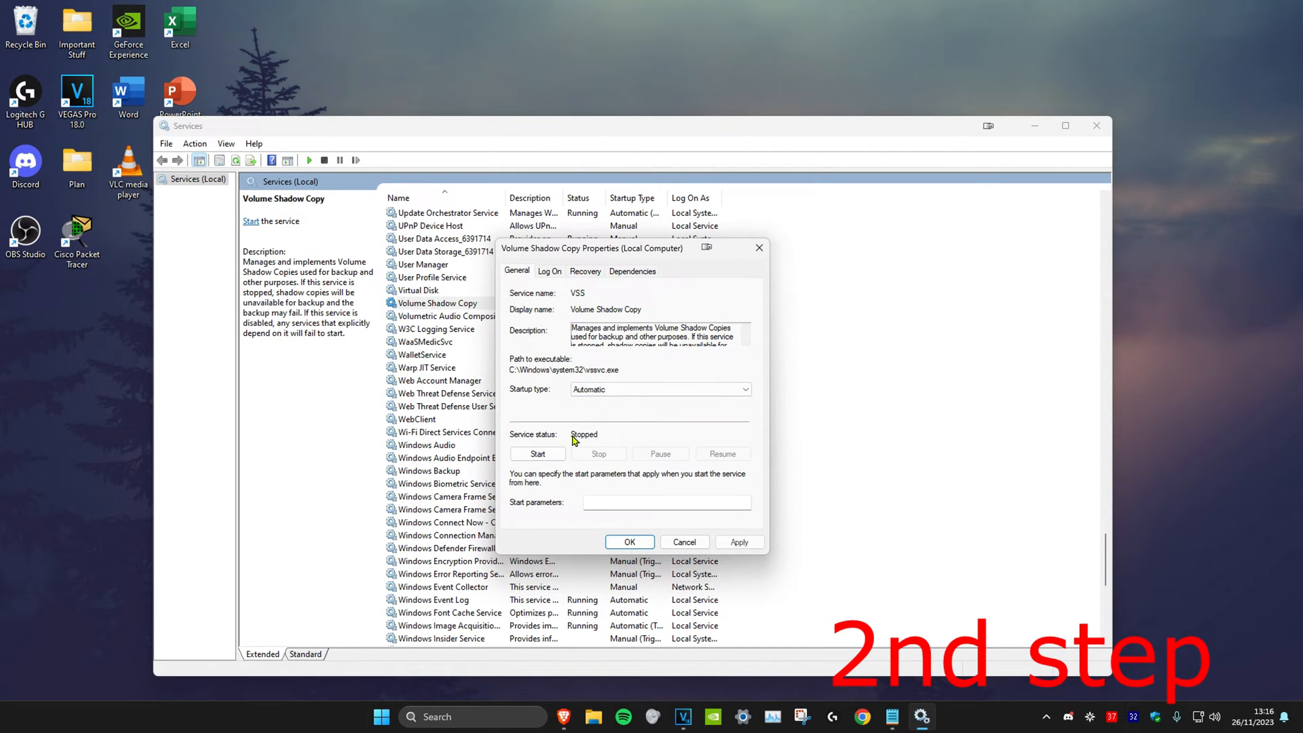
{"action": "left_click", "coordinate": [537, 454]}
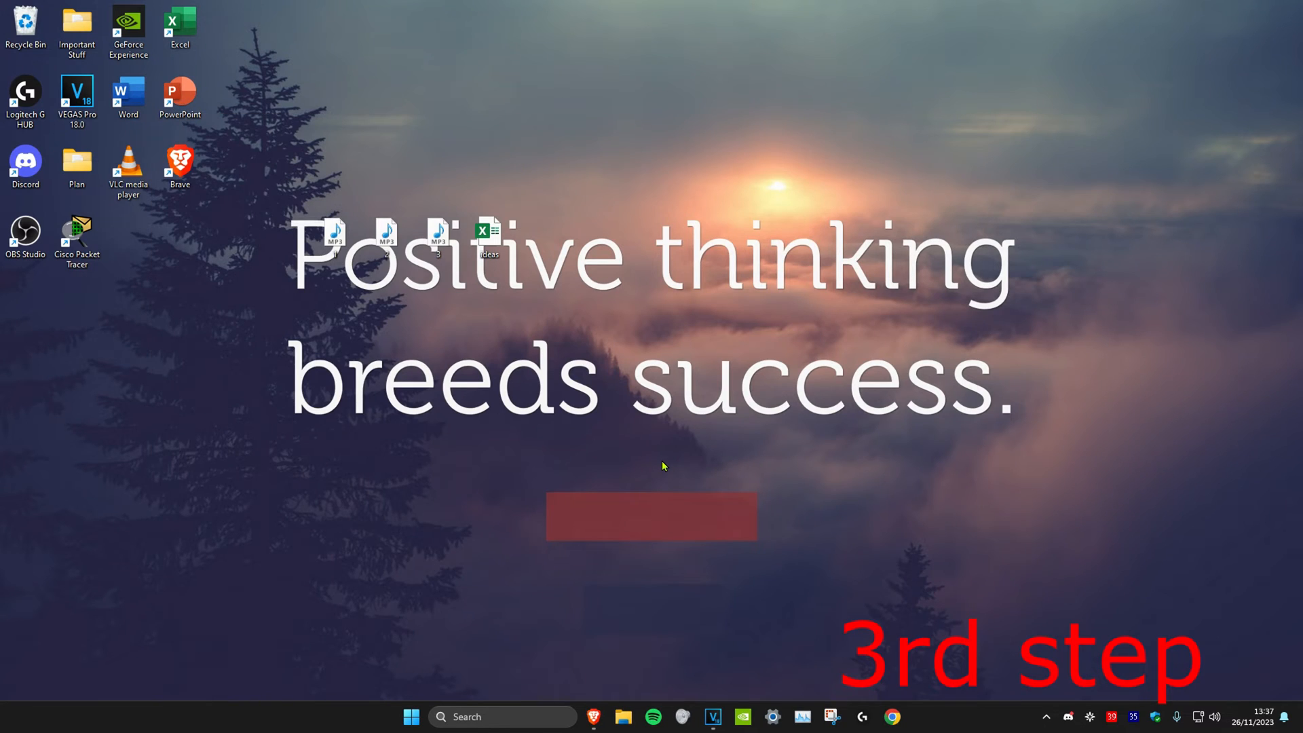
Open Command Prompt as administrator and enter 'netsh winsock reset'
{"action": "type", "text": "cmd"}
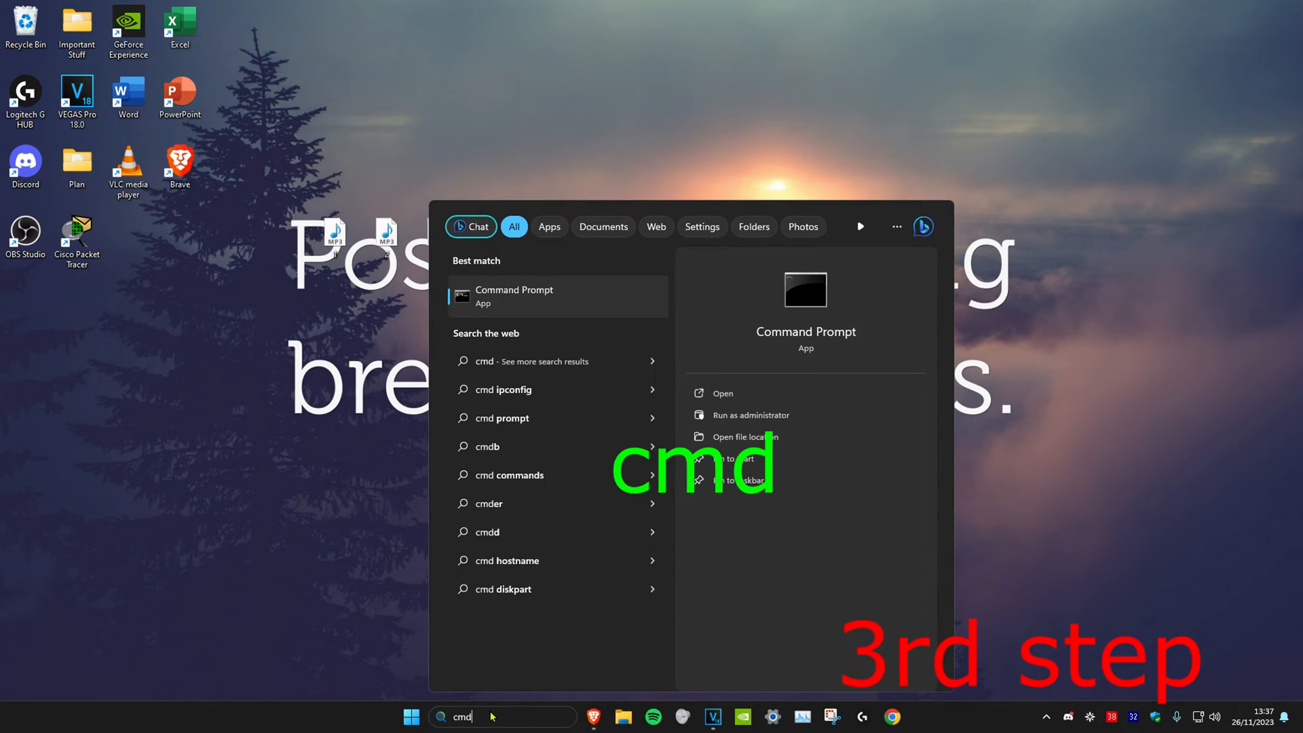
{"action": "left_click", "coordinate": [750, 415]}
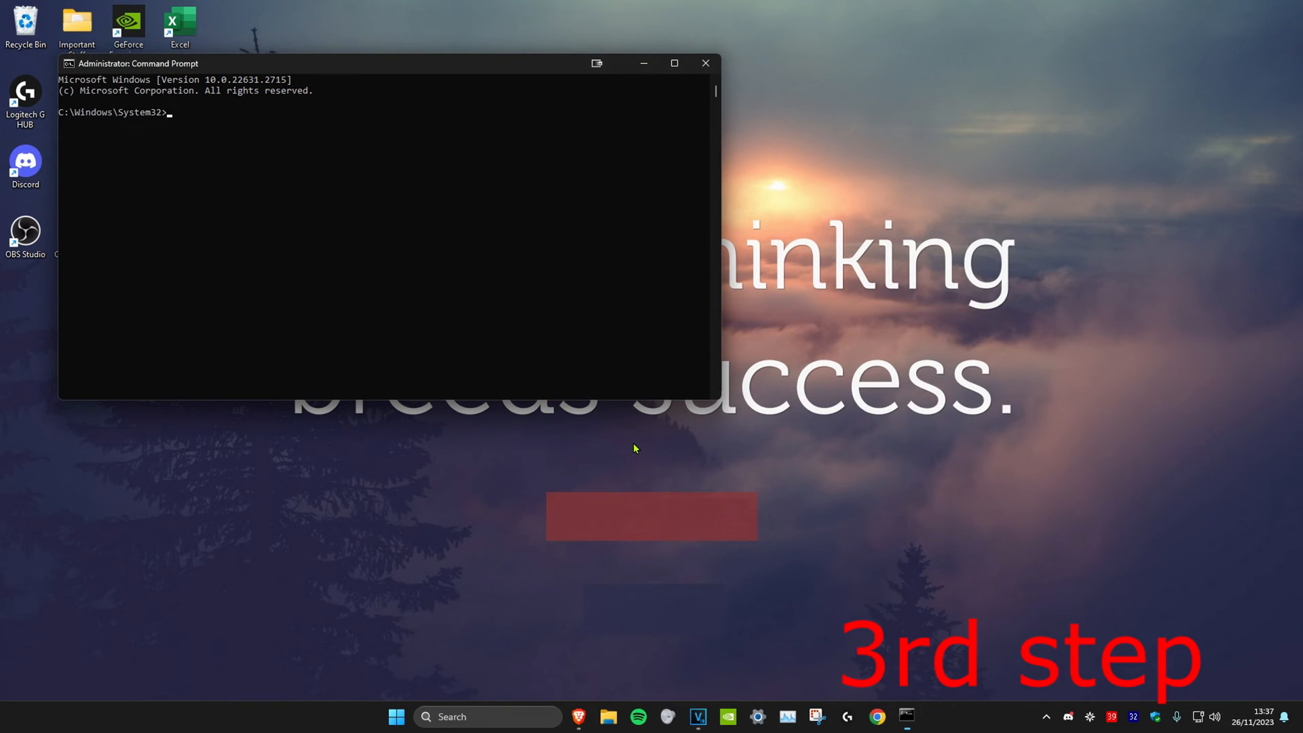
{"action": "type", "text": "netsh winsock reset"}
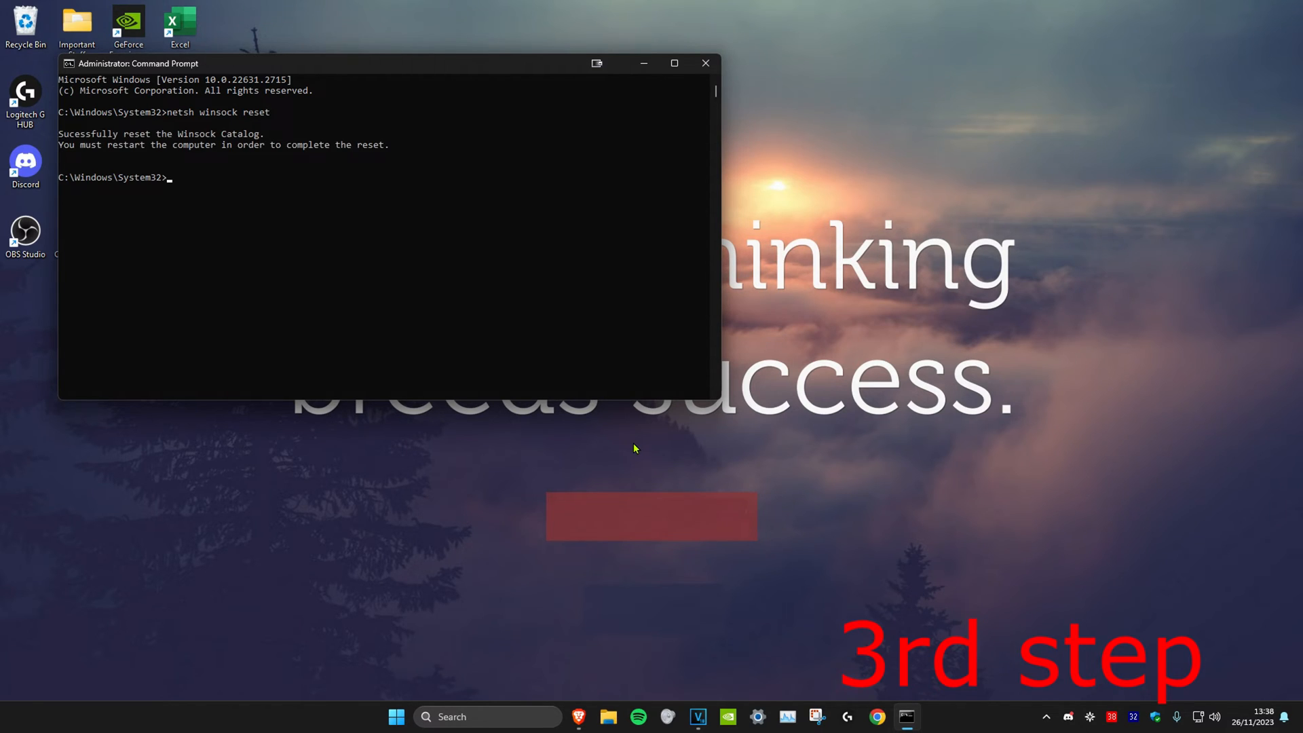
{"action": "mouse_move", "coordinate": [627, 439]}
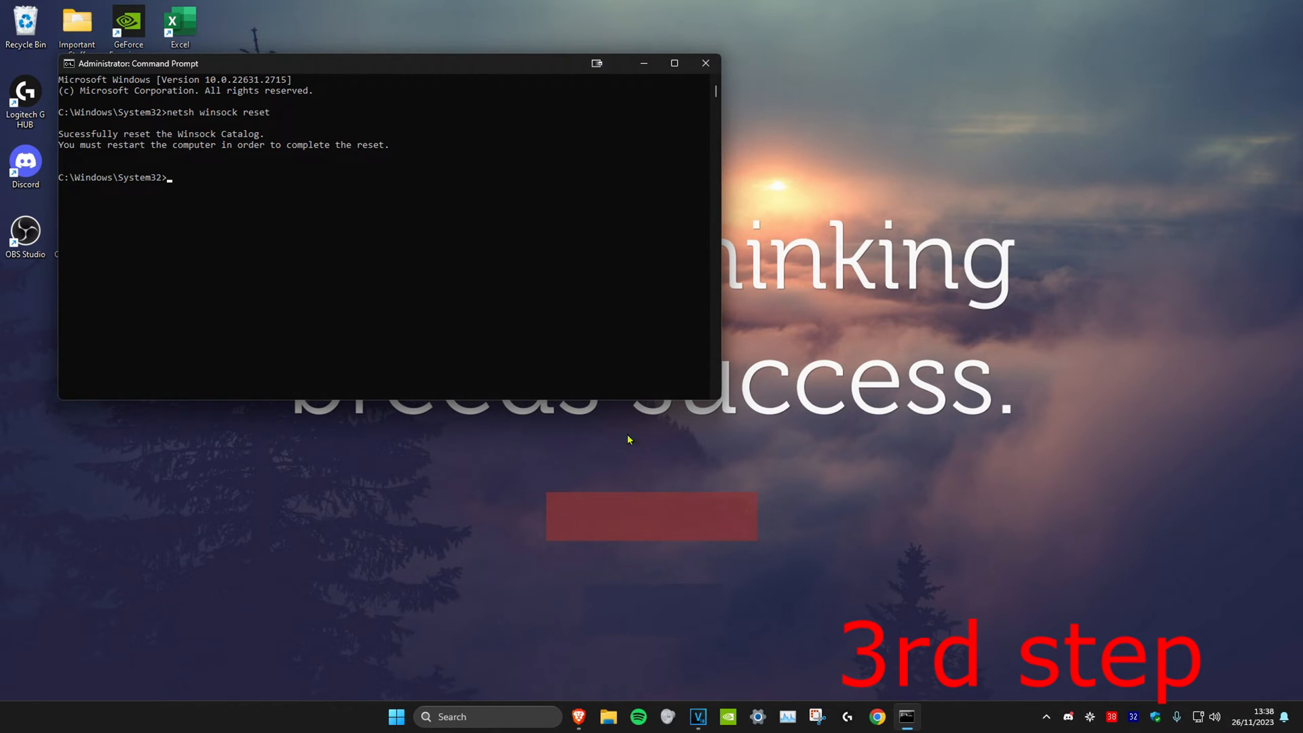
{"action": "mouse_move", "coordinate": [225, 163]}
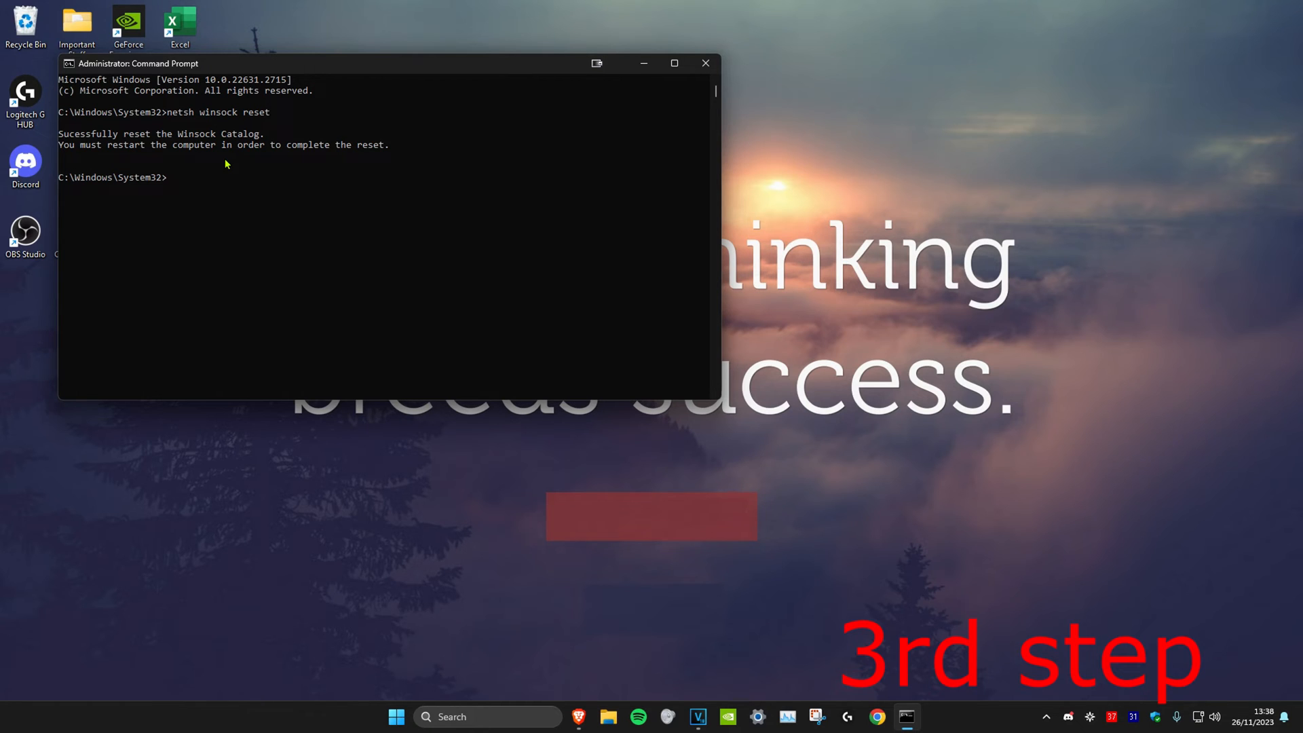
Hide all Microsoft services on System Configuration's Services tab, then exit without restarting
{"action": "left_click", "coordinate": [706, 64]}
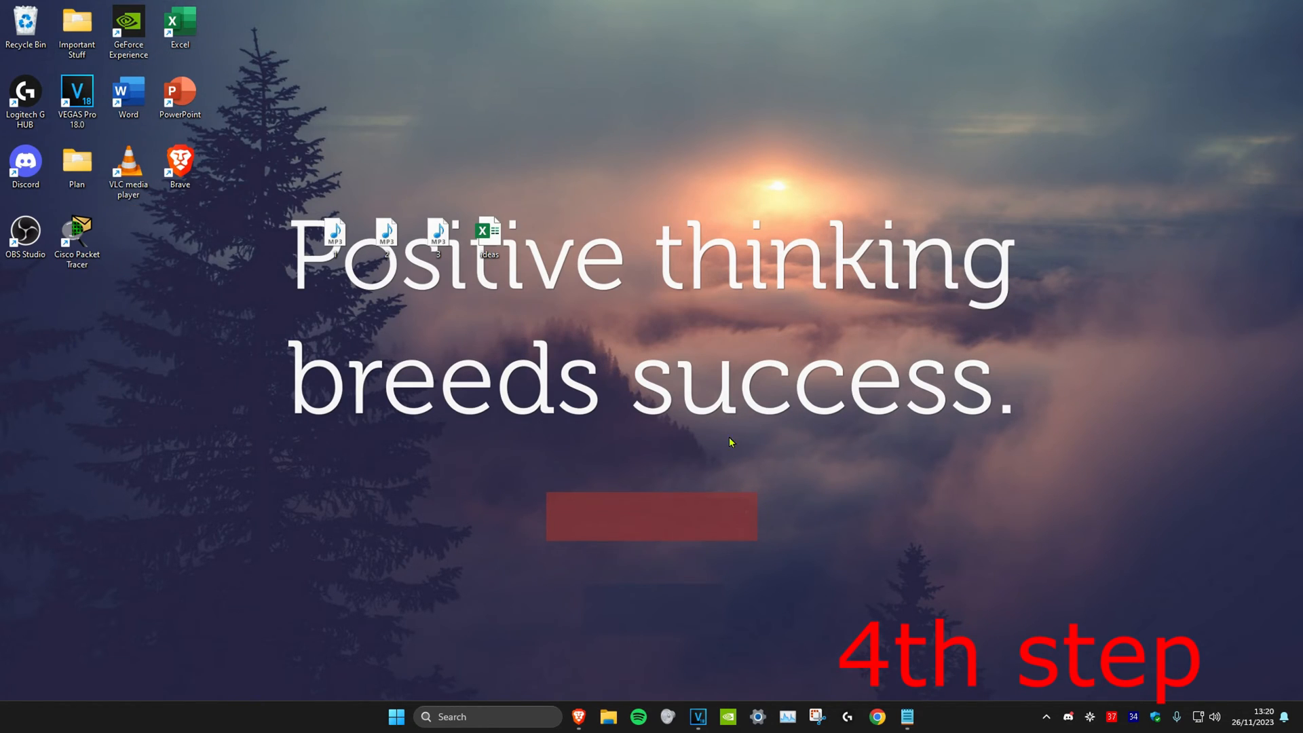
{"action": "type", "text": "system c"}
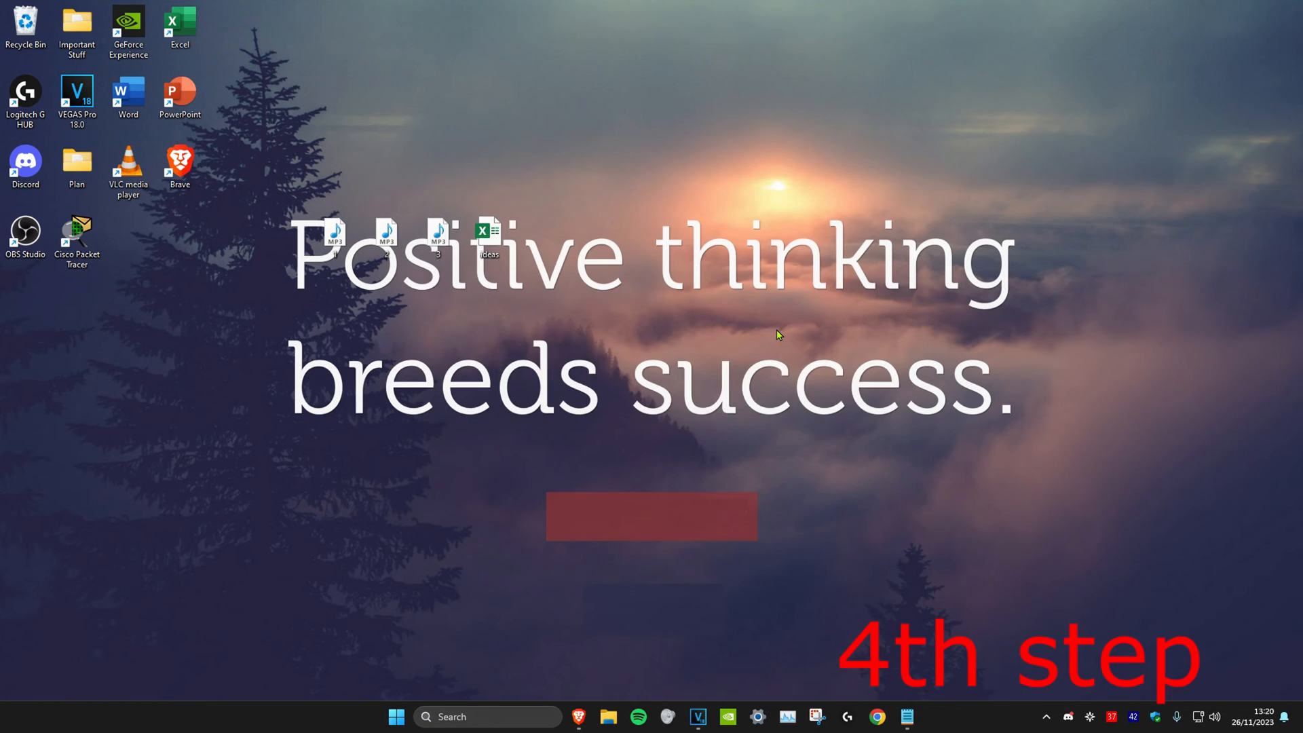
{"action": "left_click", "coordinate": [918, 717]}
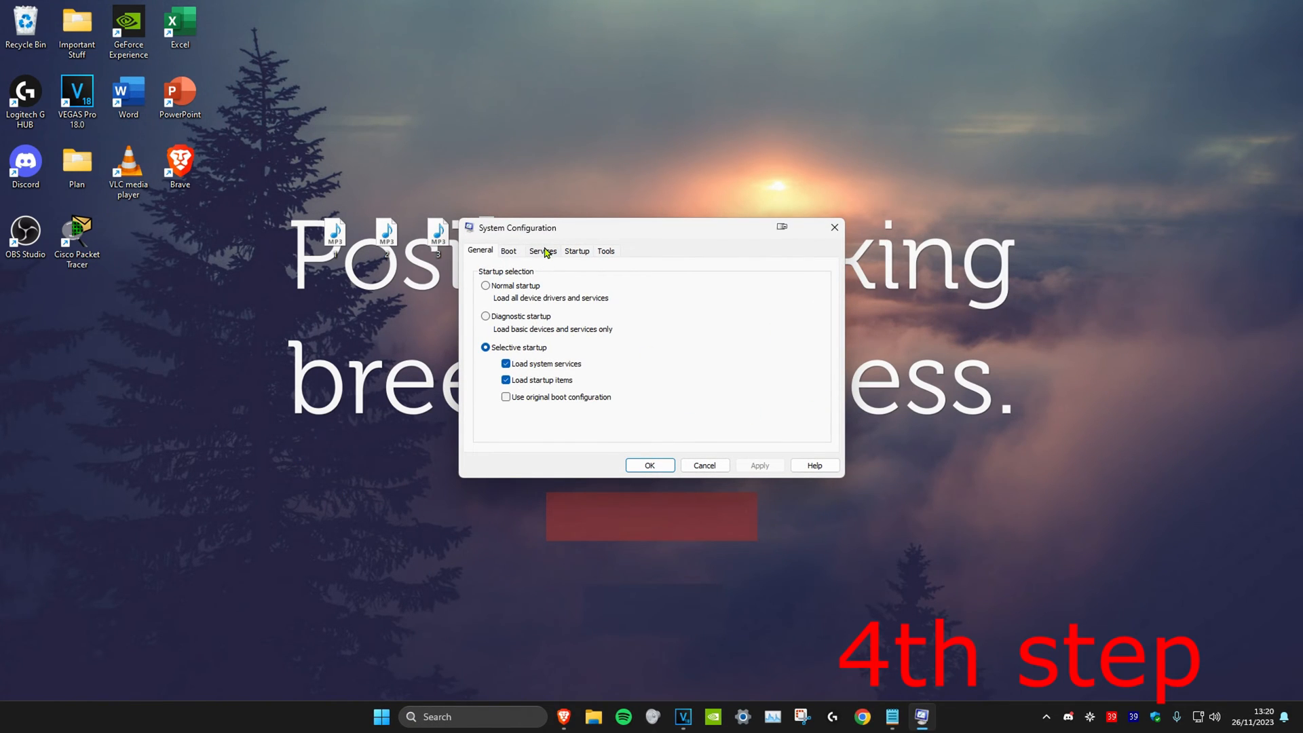
{"action": "left_click", "coordinate": [541, 250]}
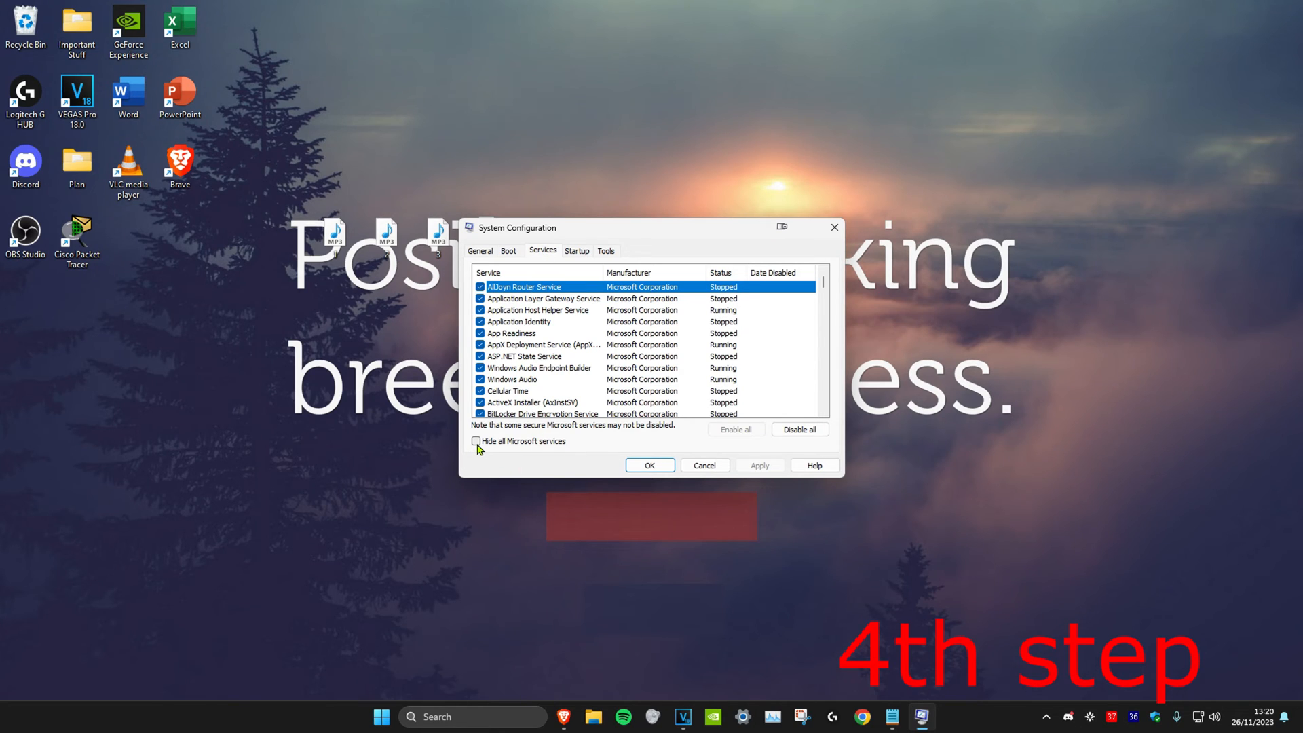
{"action": "left_click", "coordinate": [477, 441]}
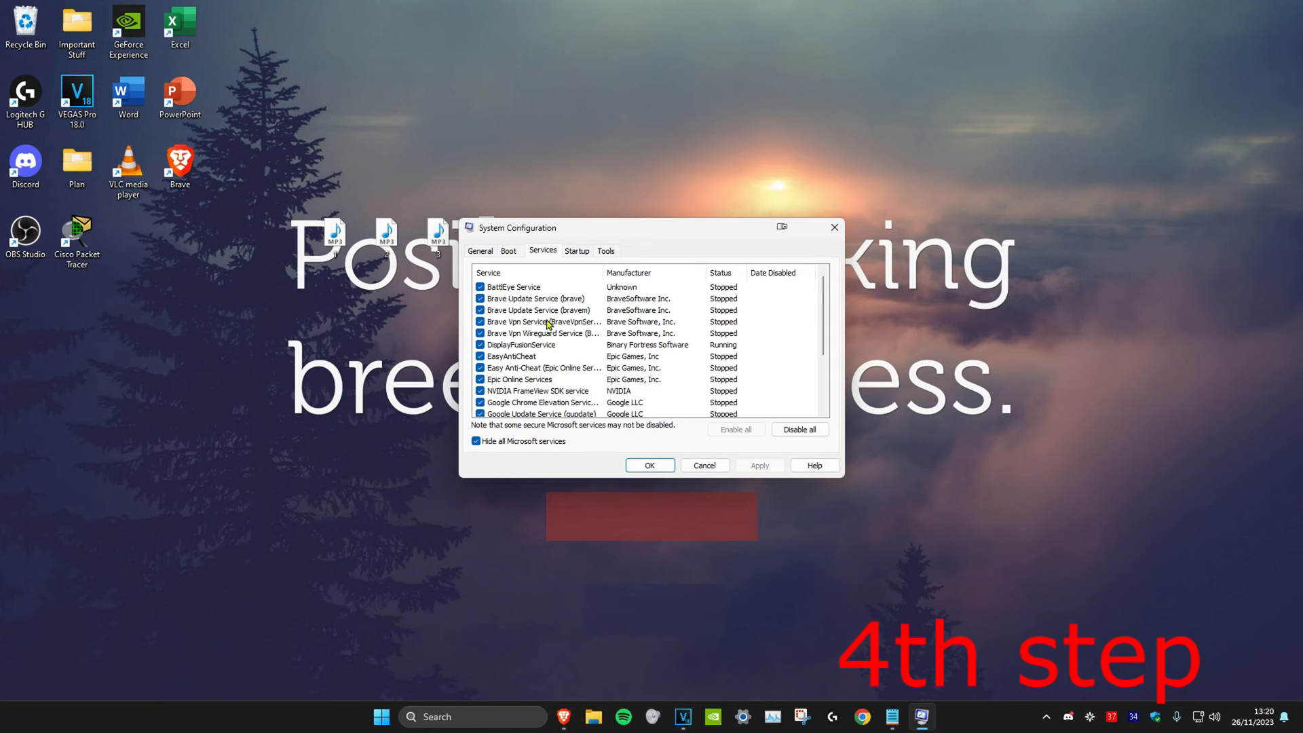
{"action": "scroll", "scroll_direction": "down", "scroll_amount": 3}
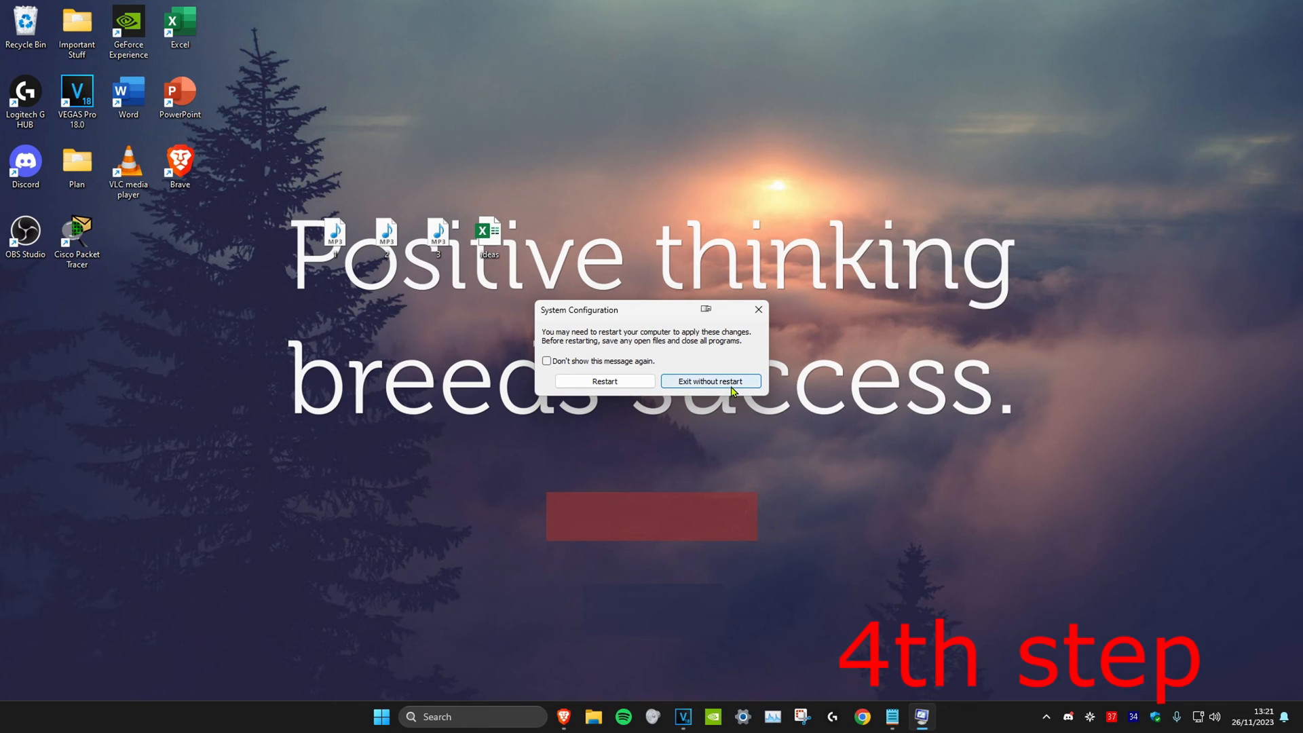
{"action": "left_click", "coordinate": [710, 381]}
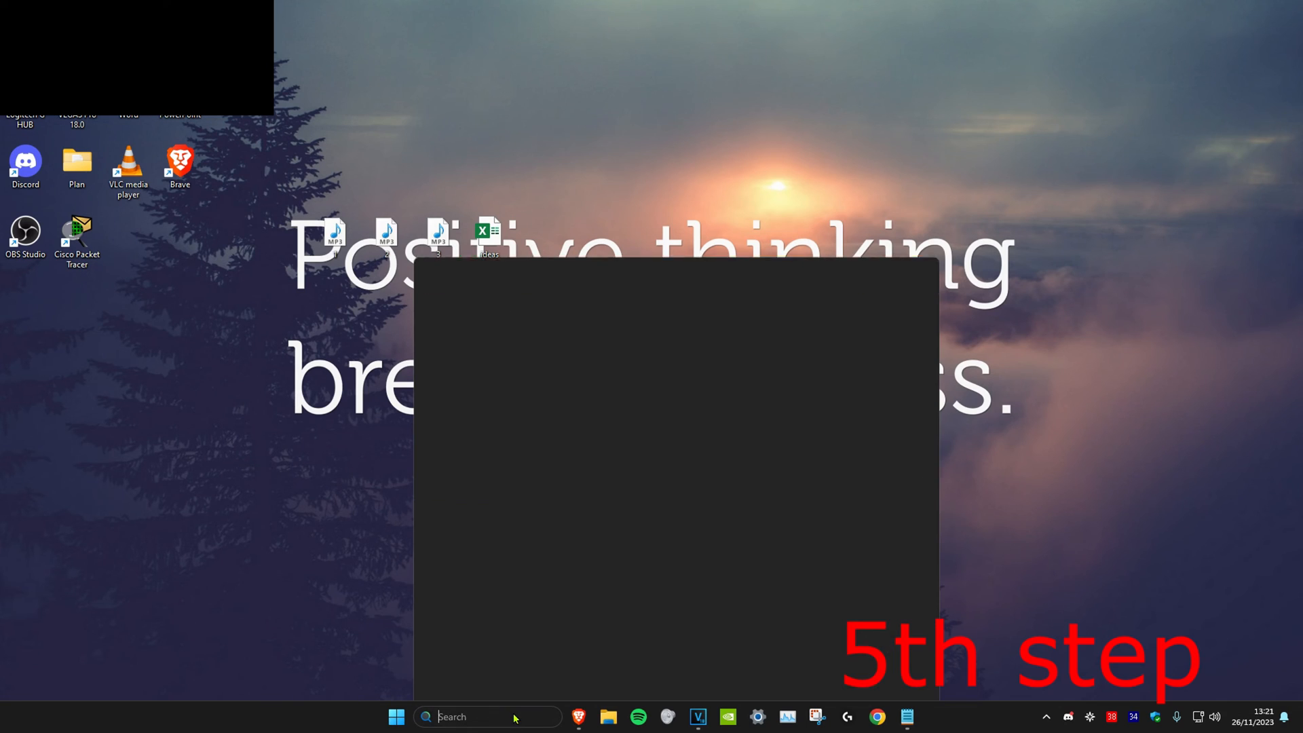
Open Add or remove programs and choose Uninstall from VLC media player's menu
{"action": "type", "text": "add or remove programs"}
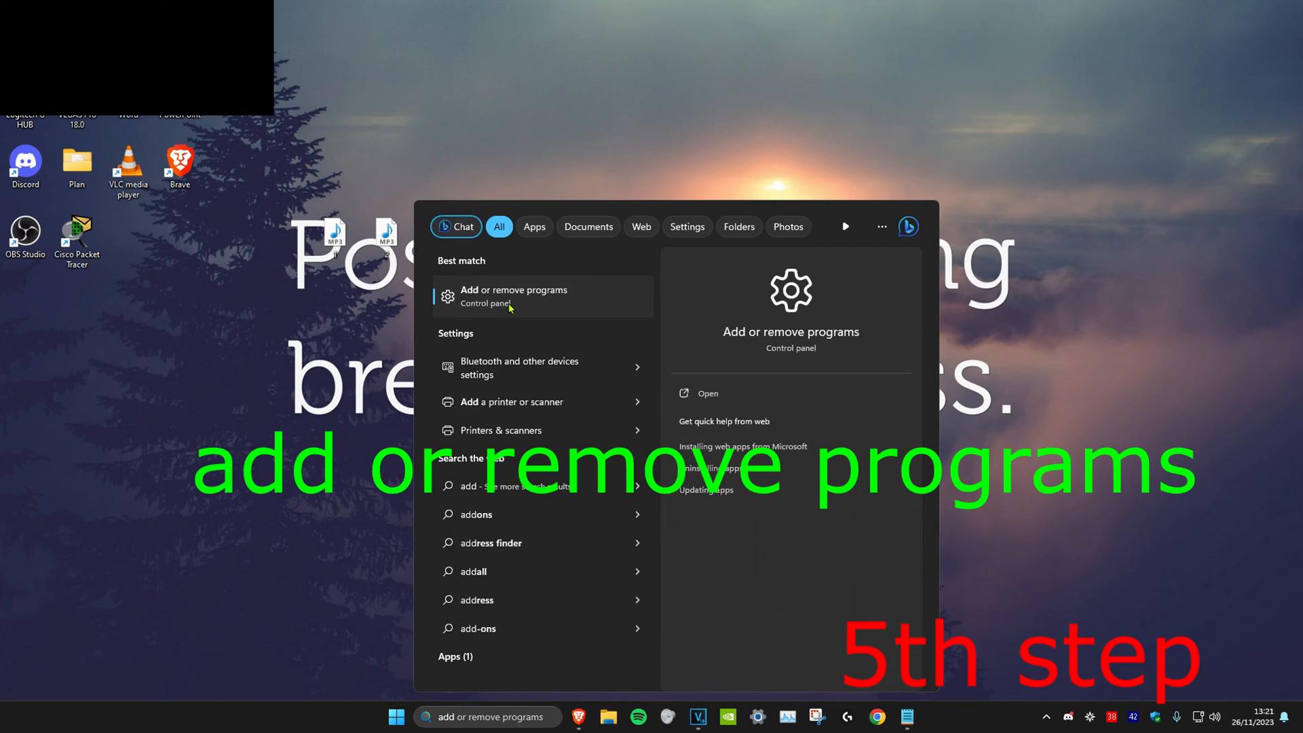
{"action": "left_click", "coordinate": [514, 296]}
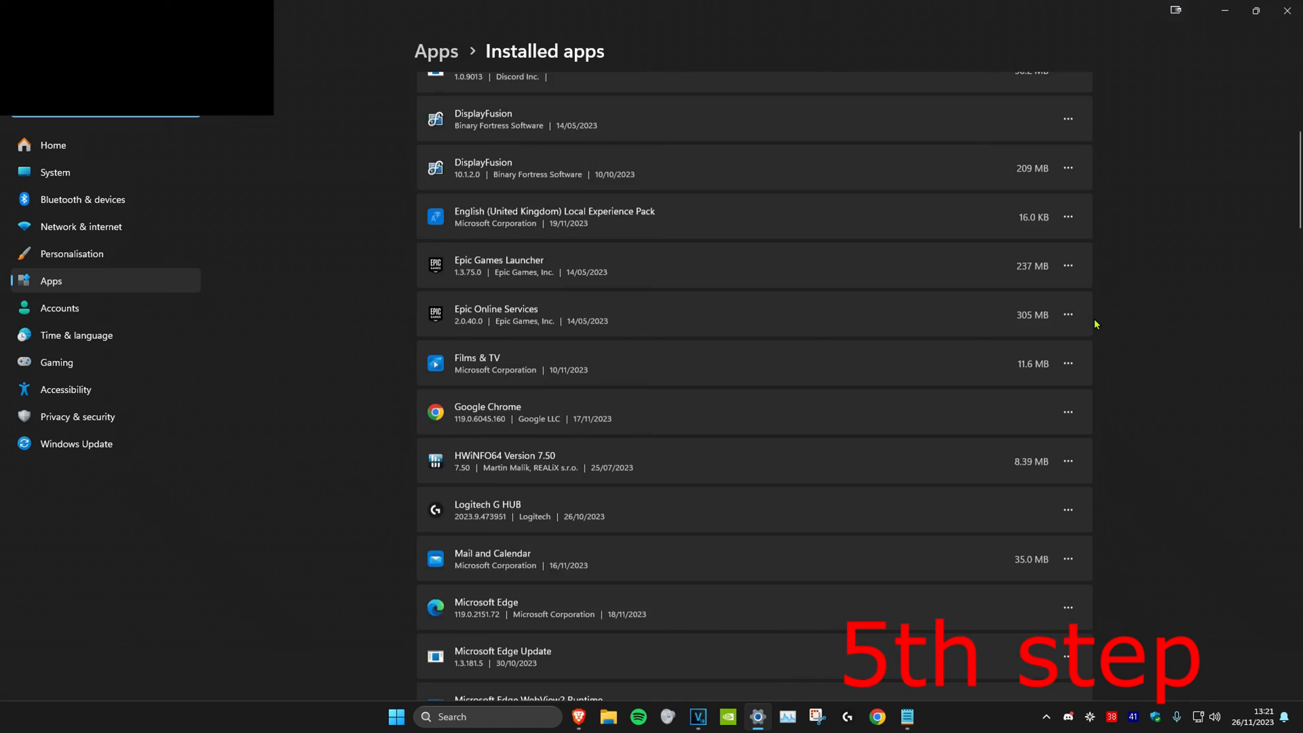
{"action": "scroll", "scroll_direction": "down", "scroll_amount": 3}
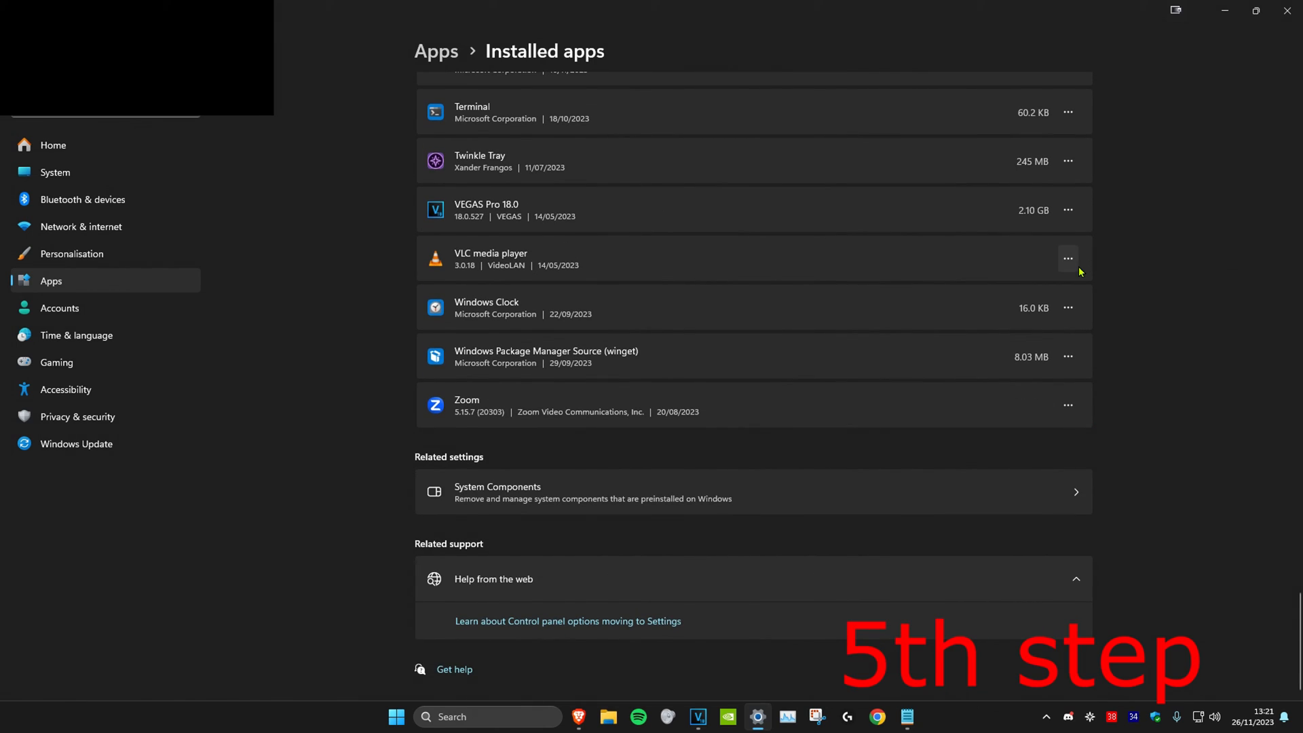
{"action": "left_click", "coordinate": [1067, 259]}
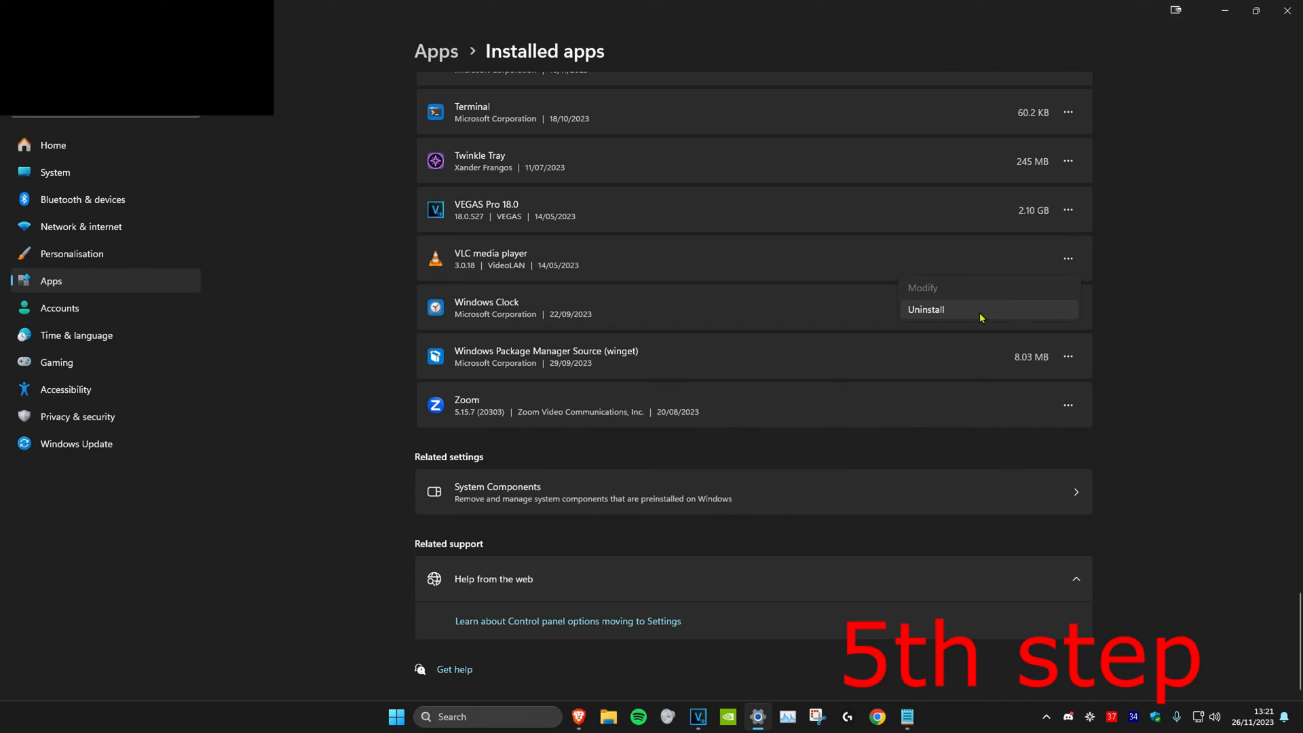
{"action": "left_click", "coordinate": [925, 310]}
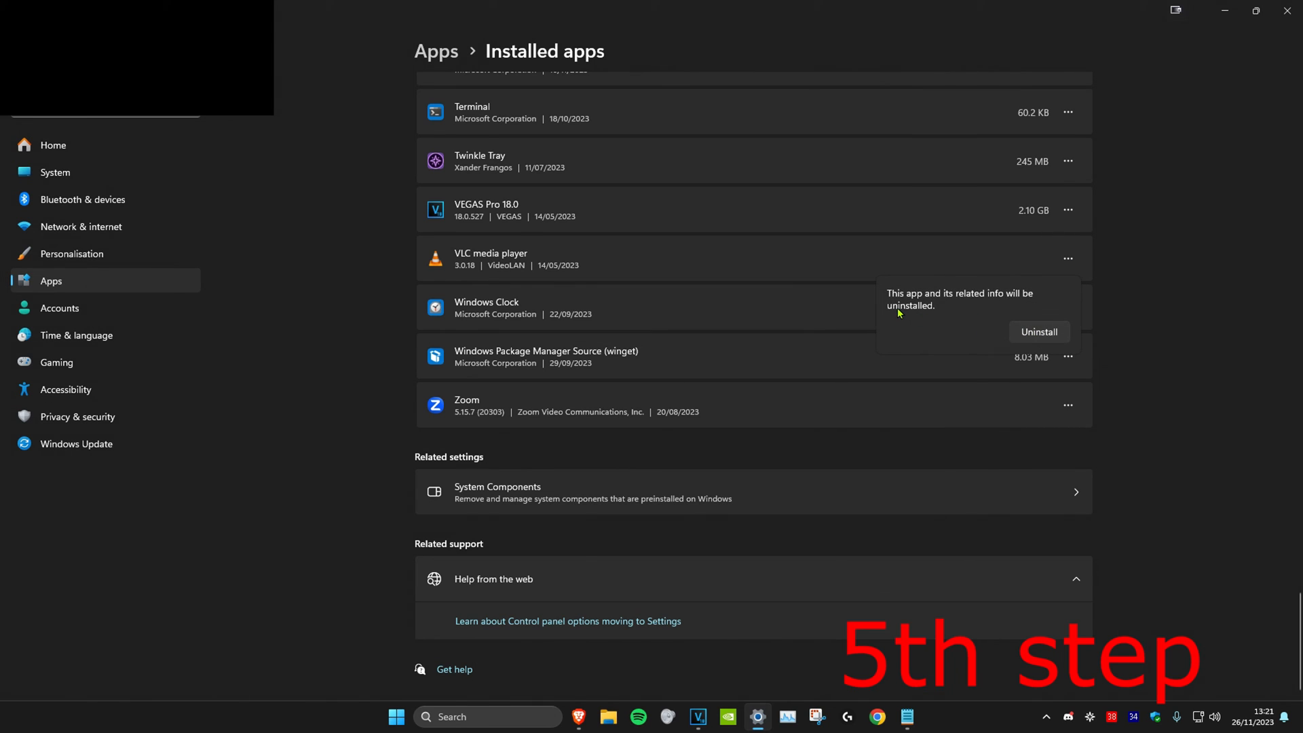